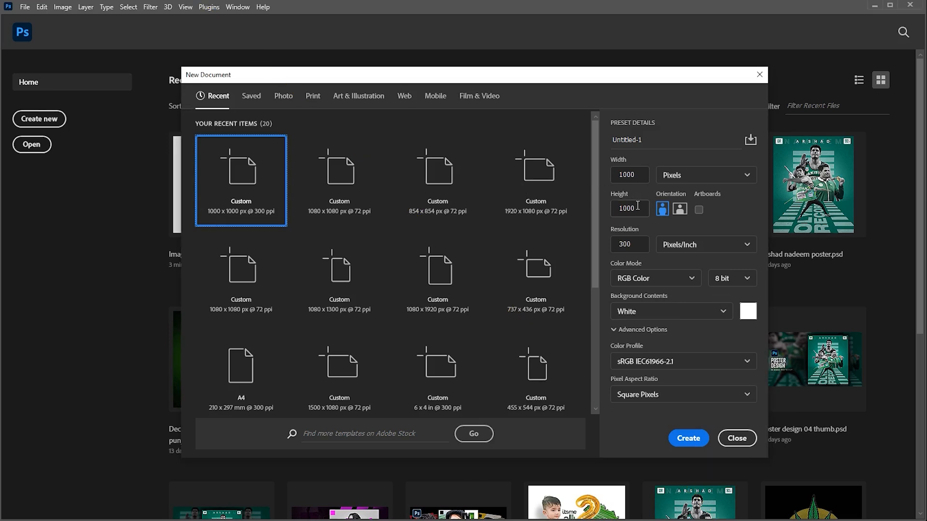
- Create the blank white 1000 × 1000 px, 300 ppi document
click(688, 438)
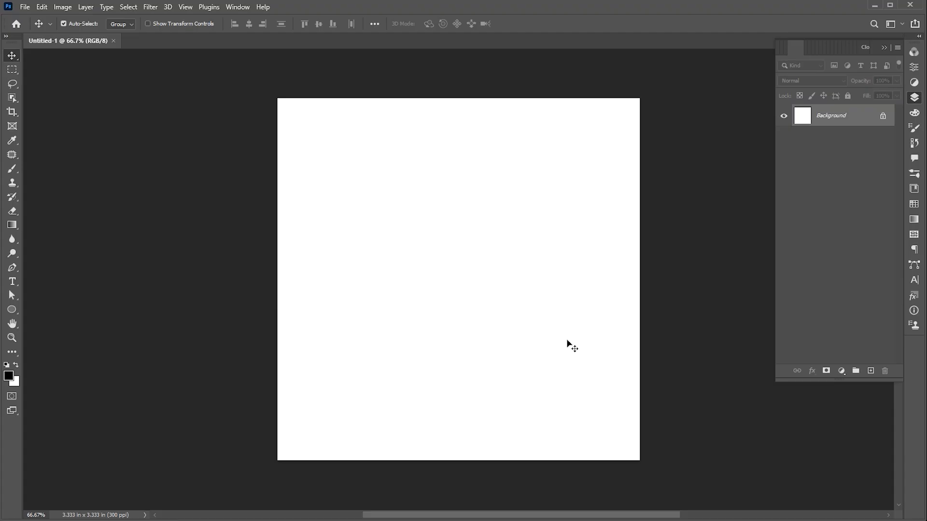
click(25, 6)
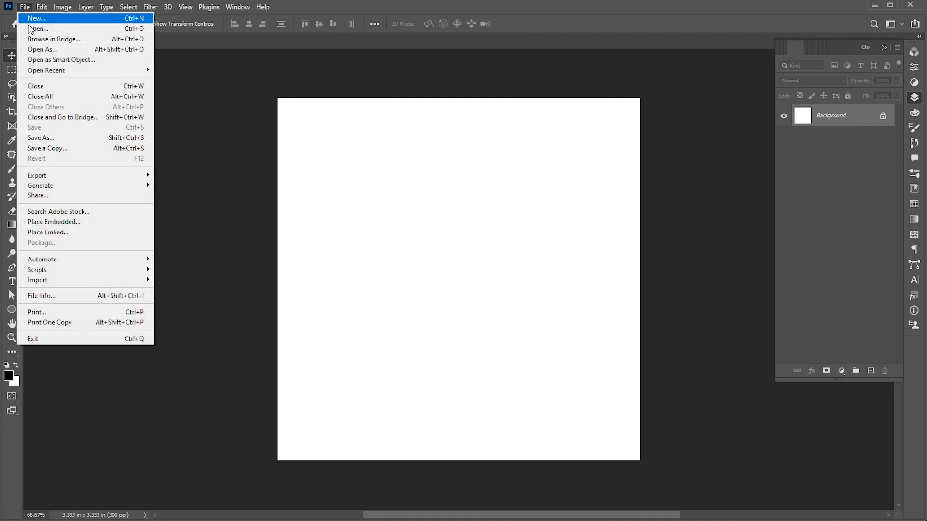
- Embed the orange-background jumping-man photo into the document as its own layer
click(54, 222)
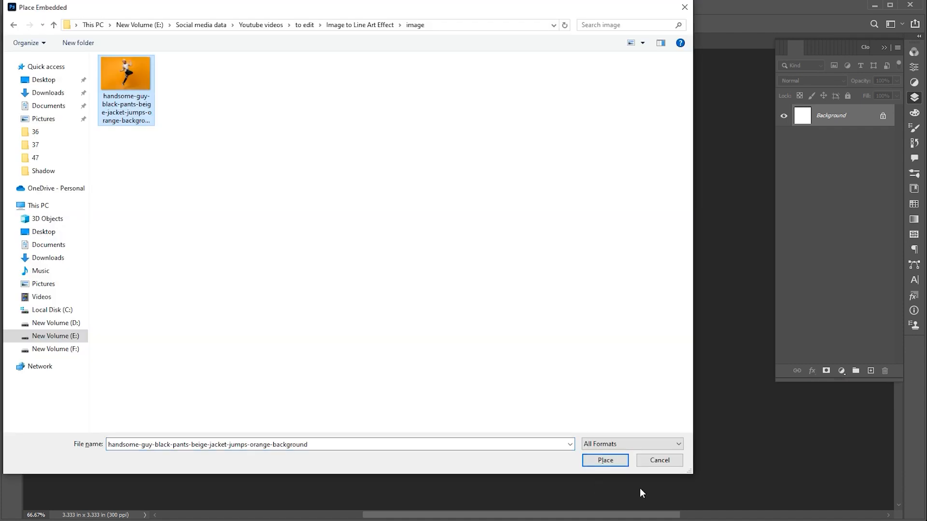
click(605, 460)
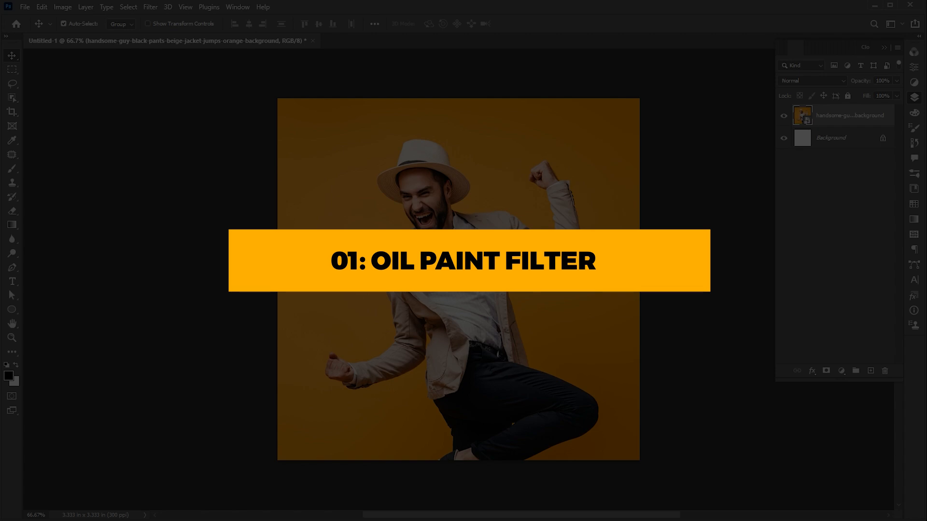
- Apply the Oil Paint filter with Cleanliness 6.0, Scale 2.5 and Bristle Detail 5.2
click(150, 6)
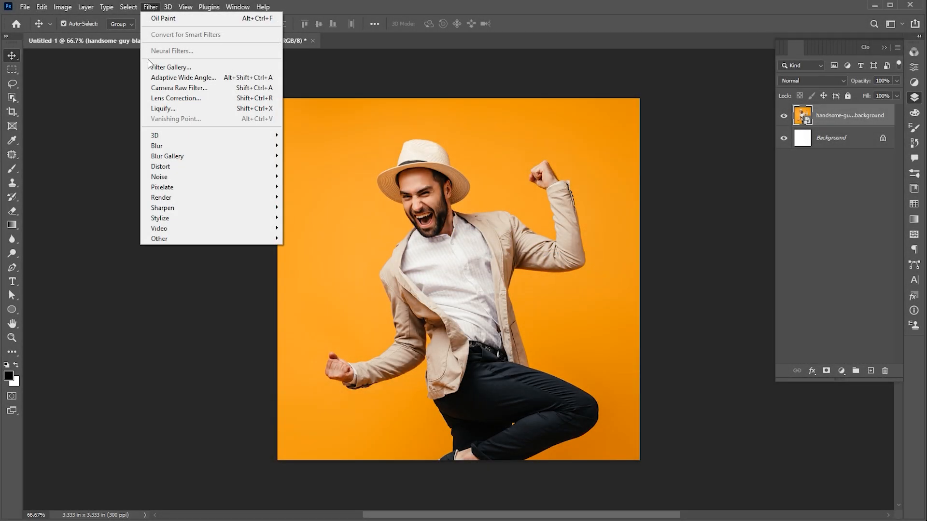
mouse_move(160, 218)
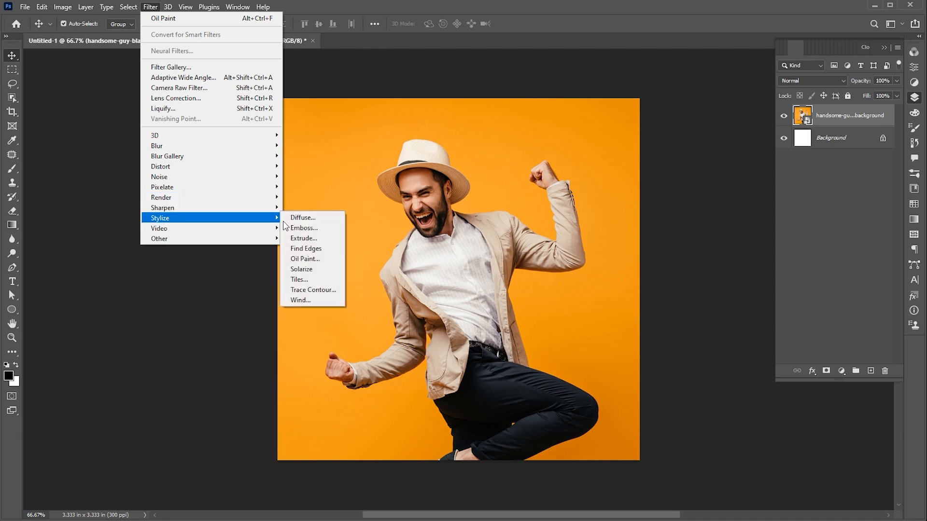
click(305, 258)
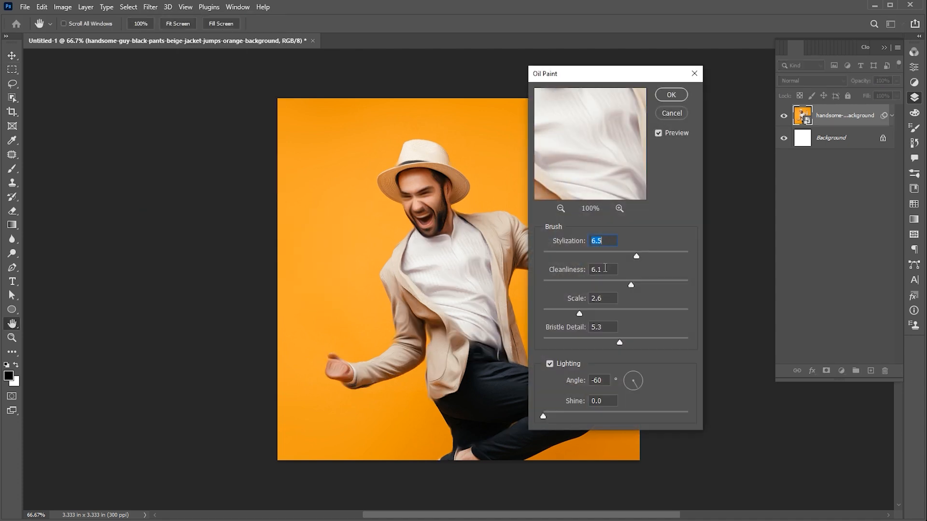
click(602, 269)
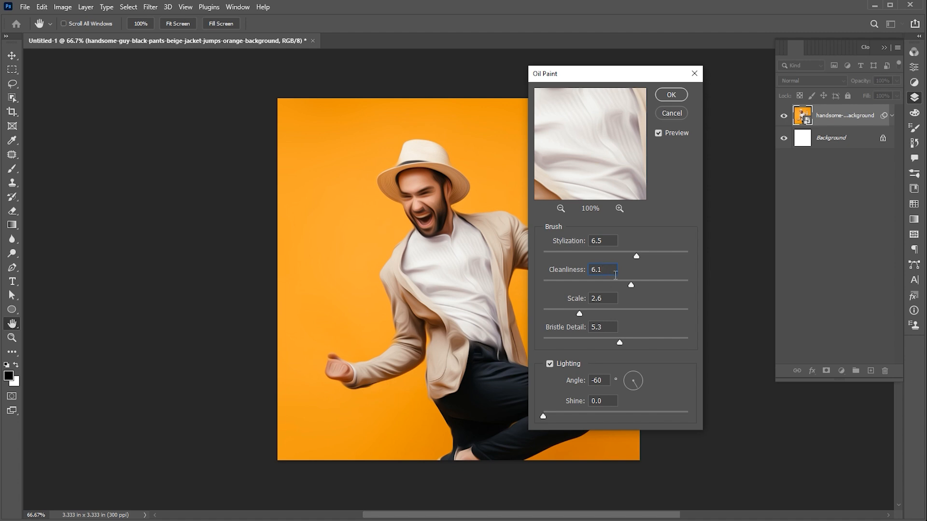
drag(637, 284, 631, 285)
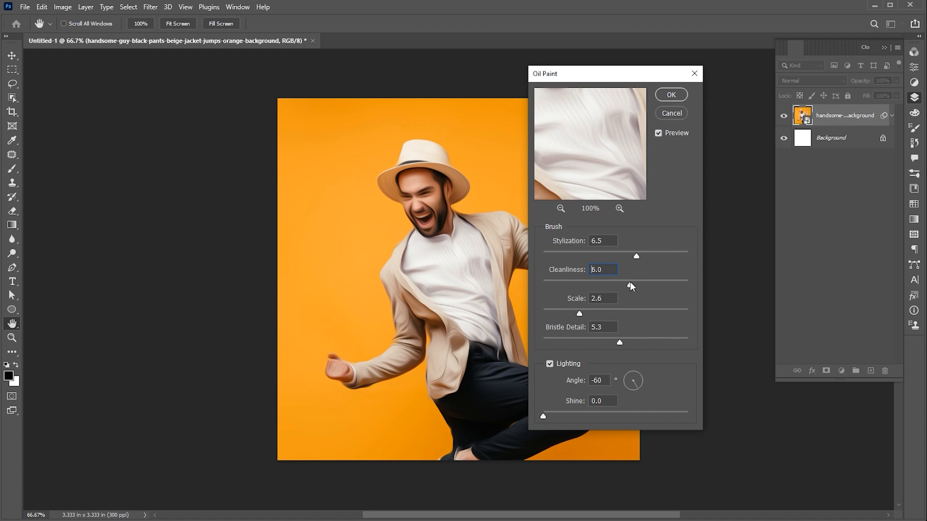
drag(580, 313, 605, 314)
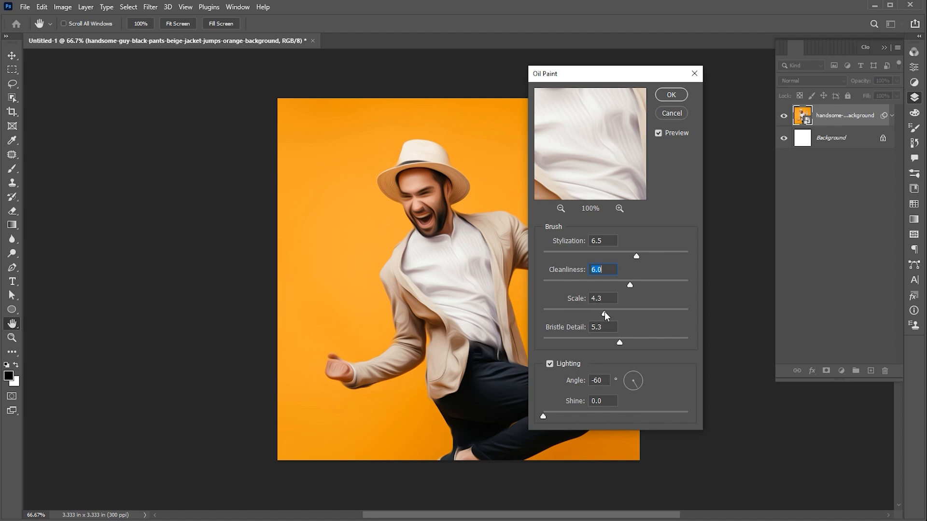
drag(605, 313, 581, 313)
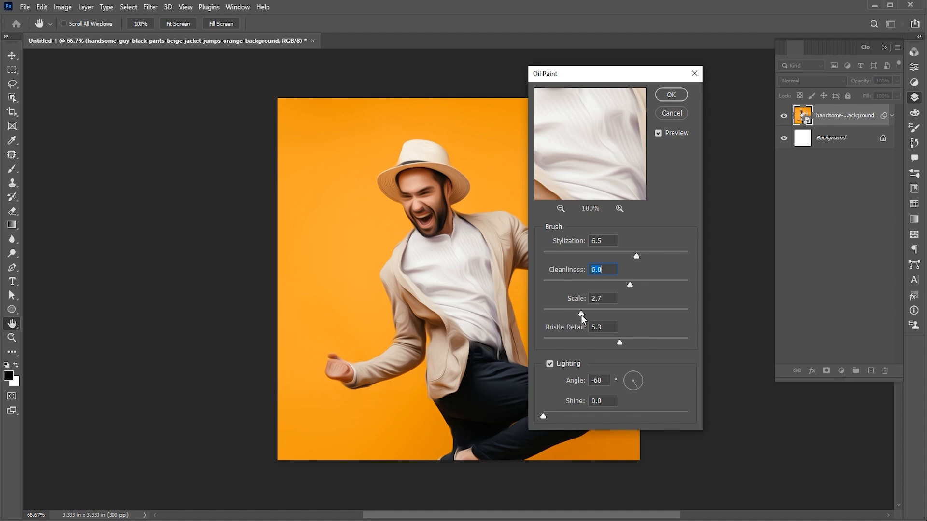
drag(582, 314, 577, 314)
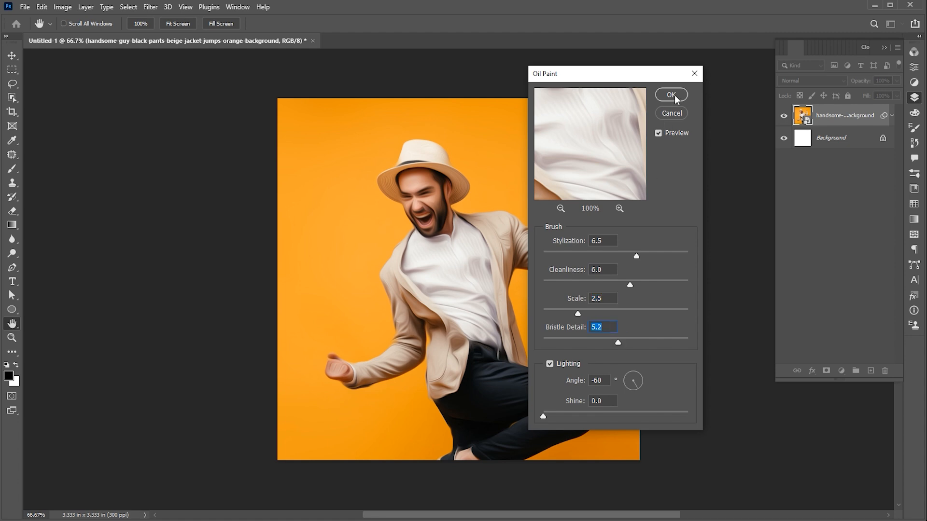
click(671, 95)
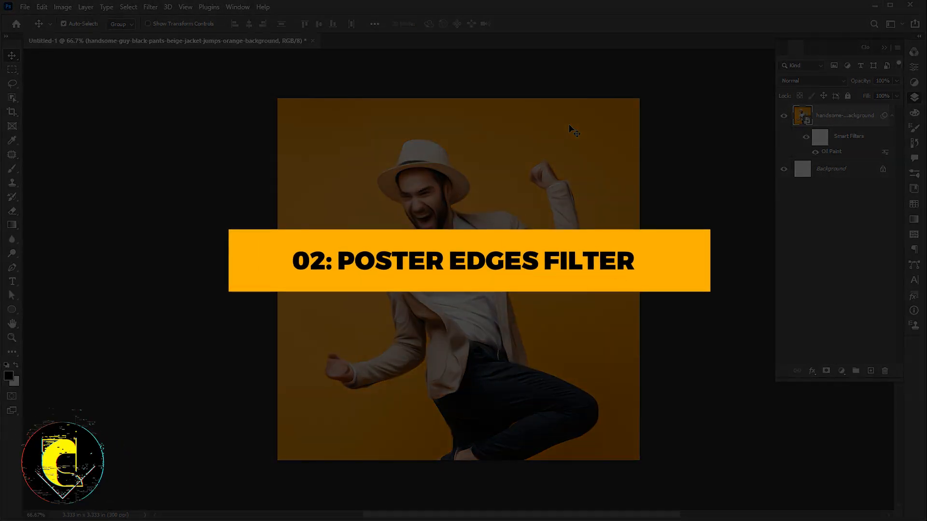
- Apply Poster Edges from the Filter Gallery with Edge Intensity 1 and Edge Thickness 1
click(150, 6)
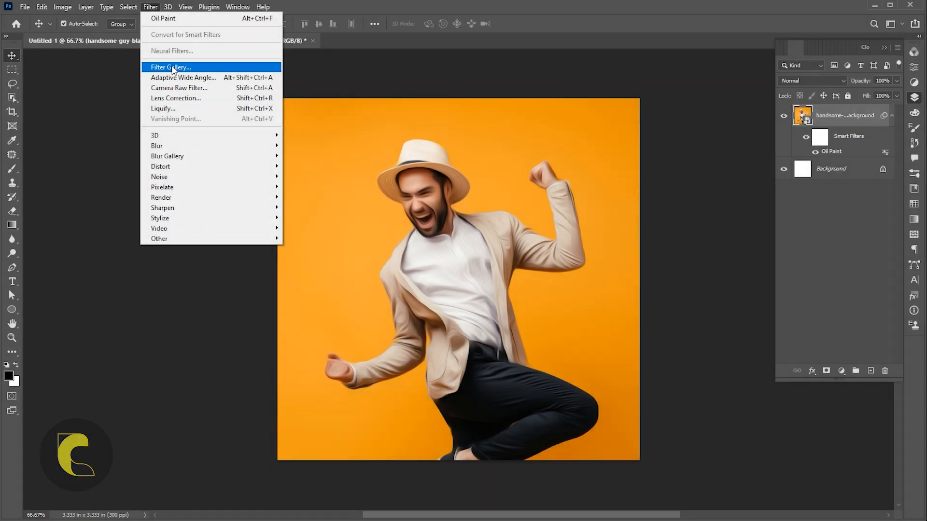
click(170, 67)
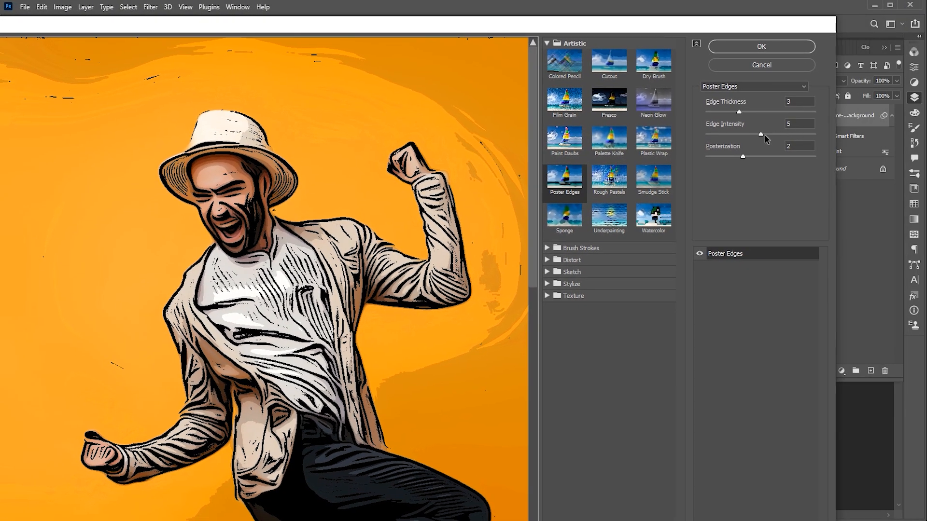
drag(760, 135, 717, 134)
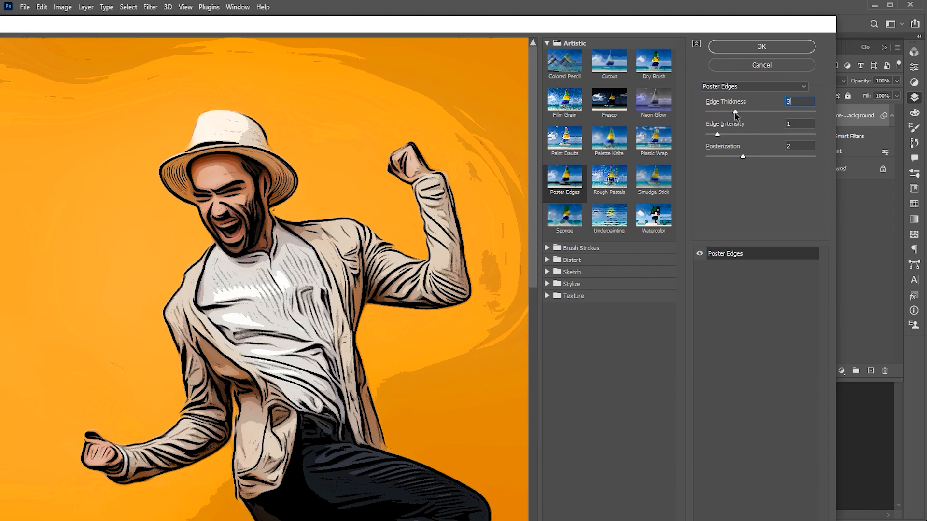
drag(735, 112, 716, 112)
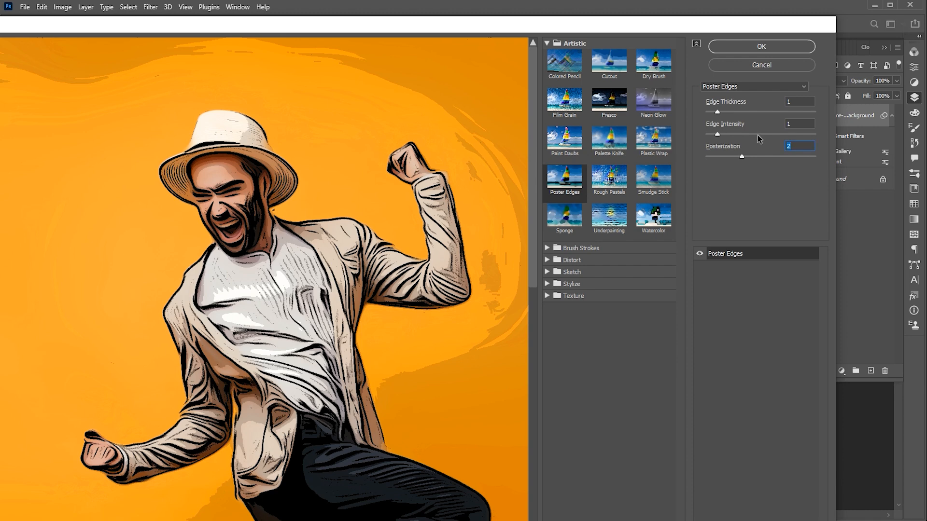
click(762, 46)
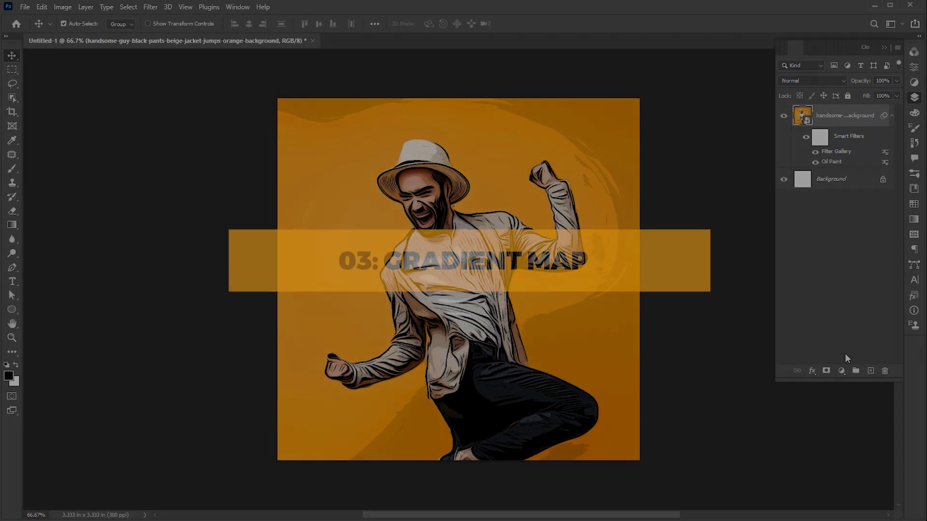
- Add a Gradient Map adjustment layer and open its gradient in the Gradient Editor
click(842, 371)
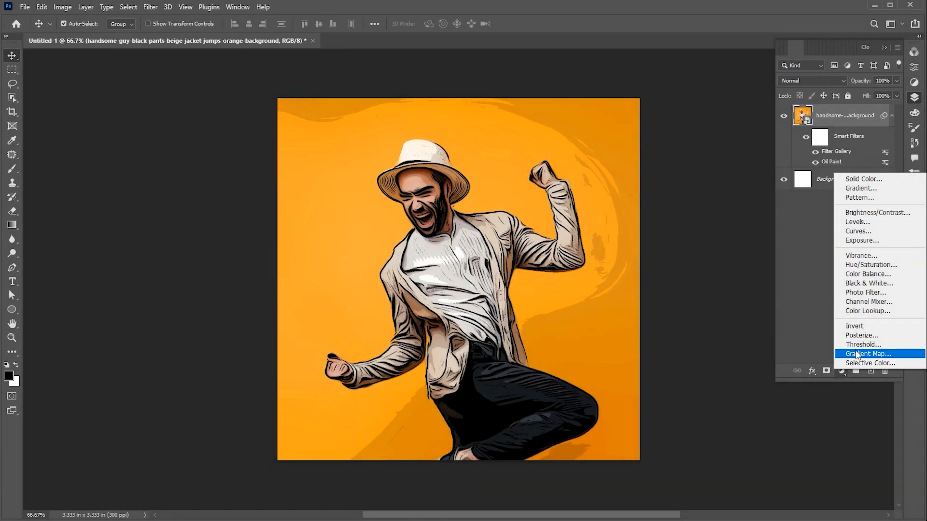
click(868, 354)
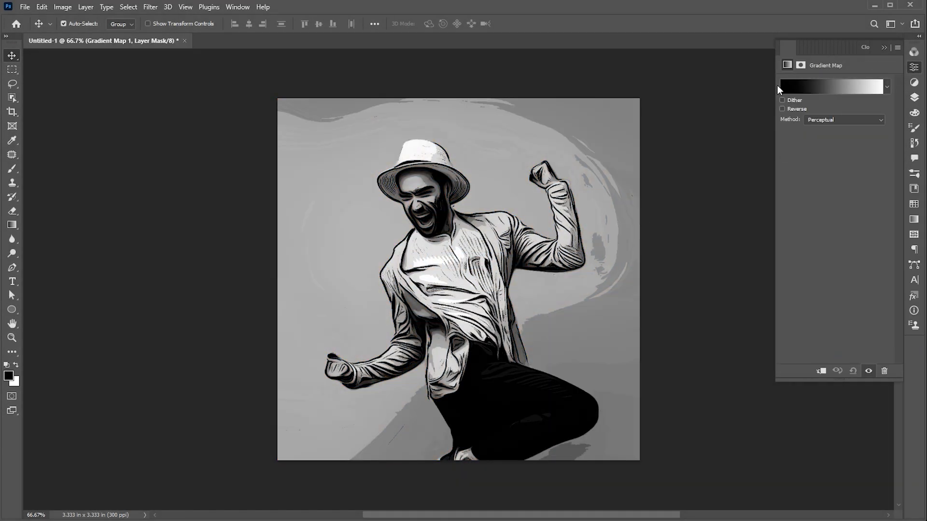
click(830, 87)
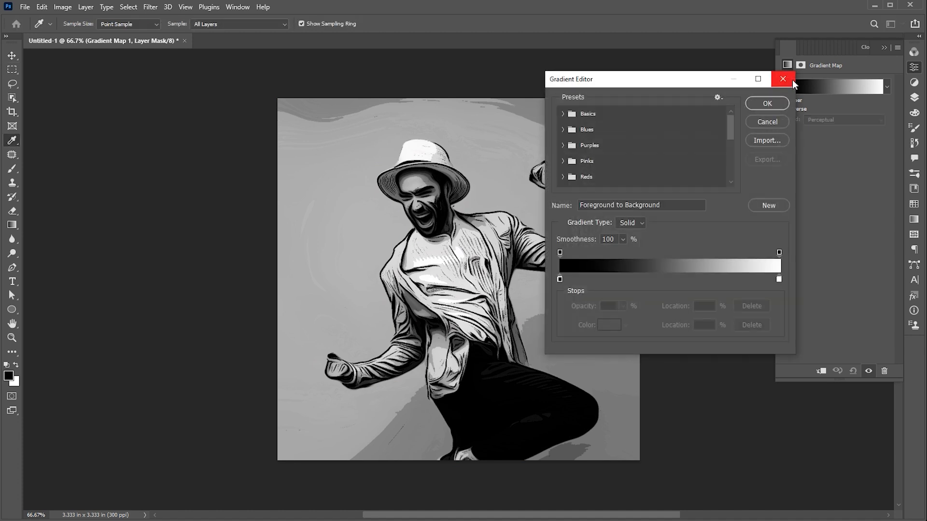
mouse_move(561, 283)
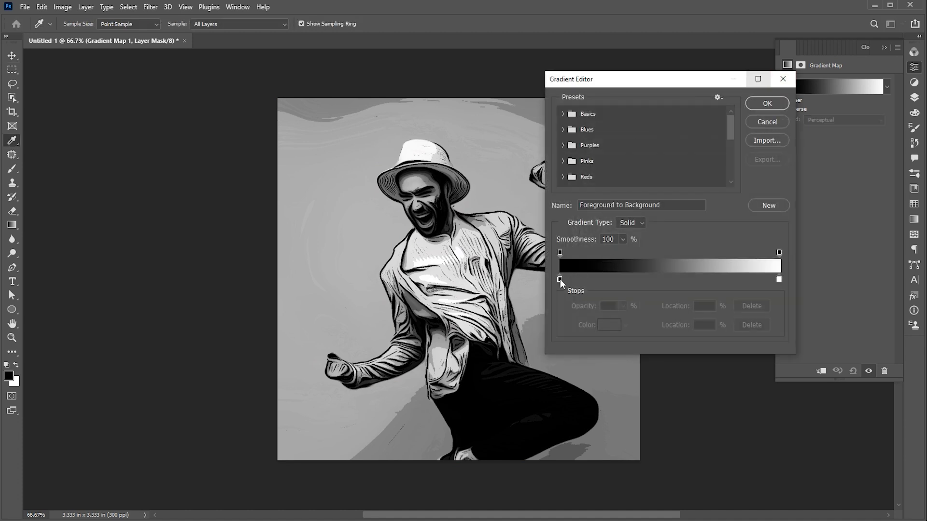
- Add a gradient stop and crowd the stops leftward for stark black-and-white line art
click(581, 279)
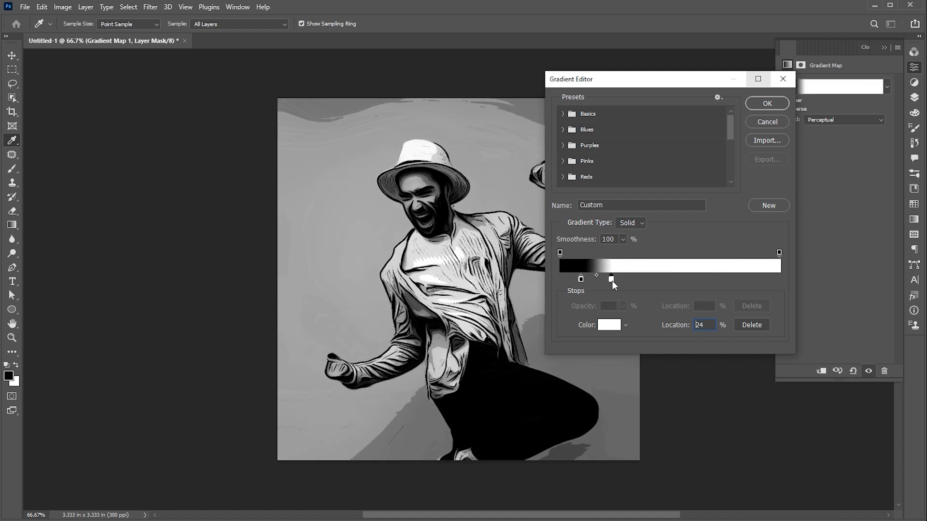
drag(612, 279, 601, 279)
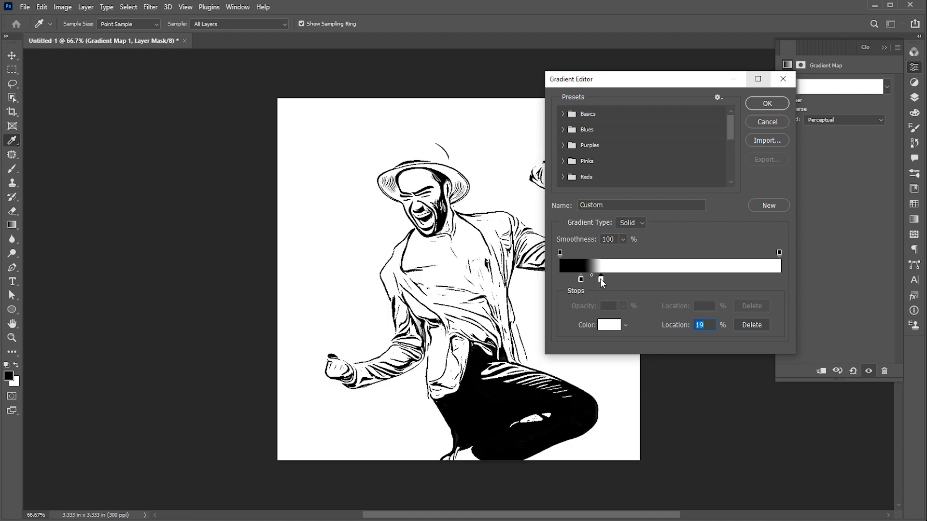
drag(600, 279, 591, 279)
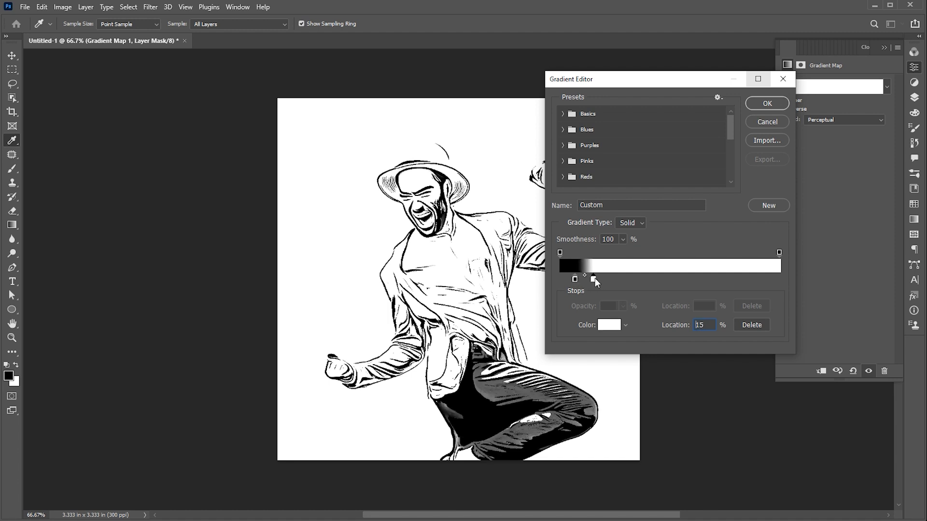
drag(584, 279, 580, 278)
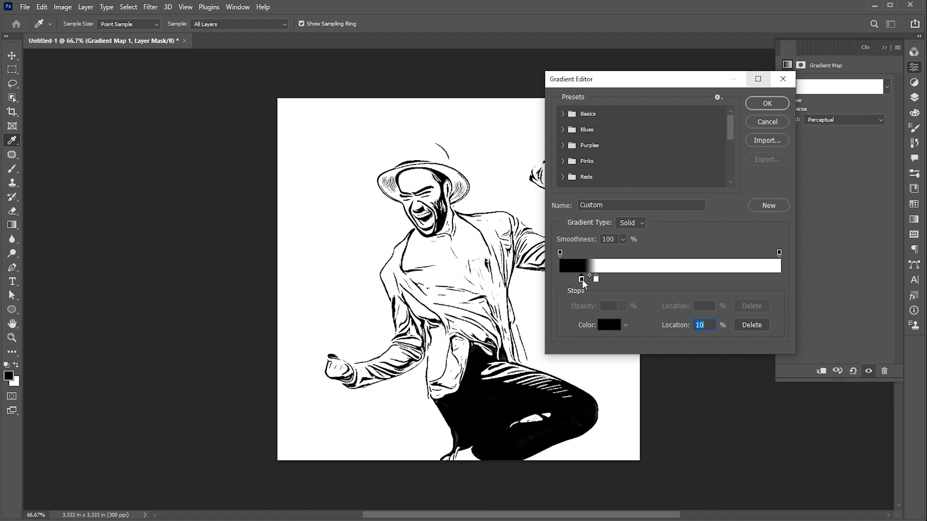
click(767, 103)
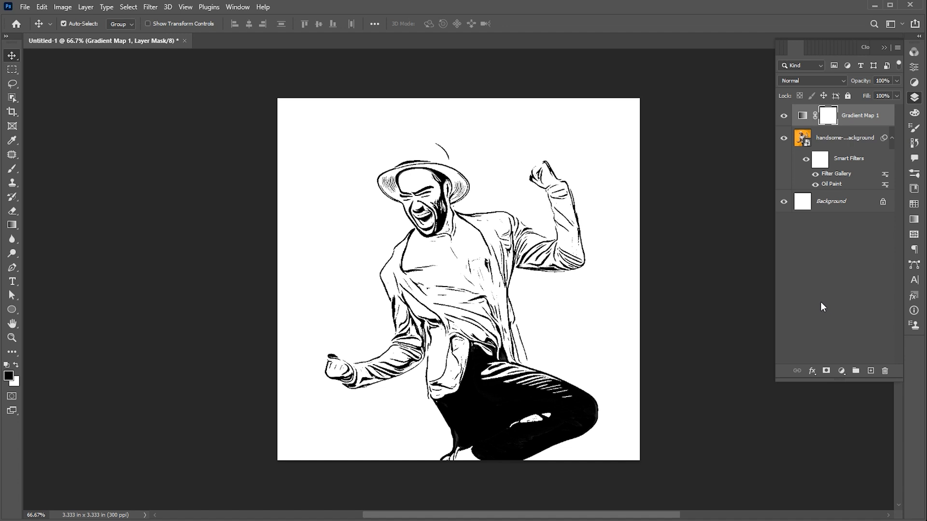
- Add a Solid Color fill layer in light blue a9f8ff
click(840, 371)
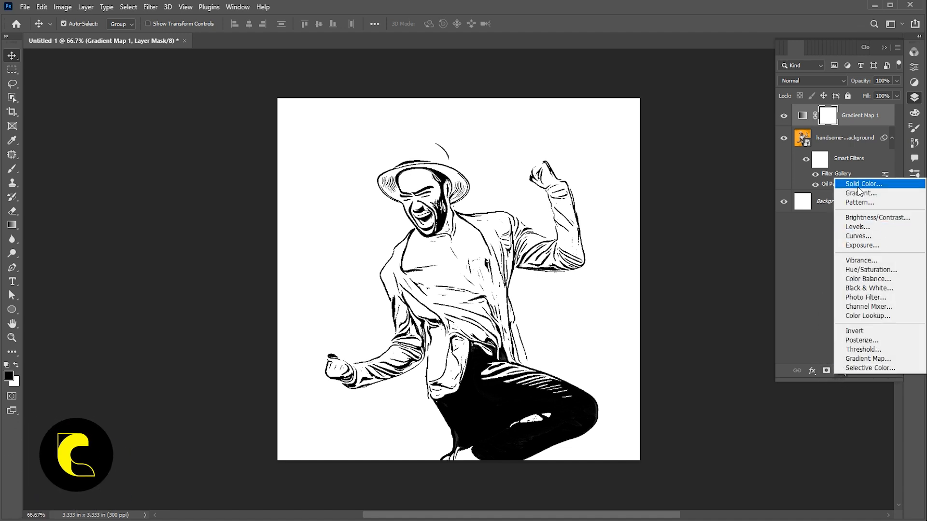
click(861, 184)
text(a9f8ff)
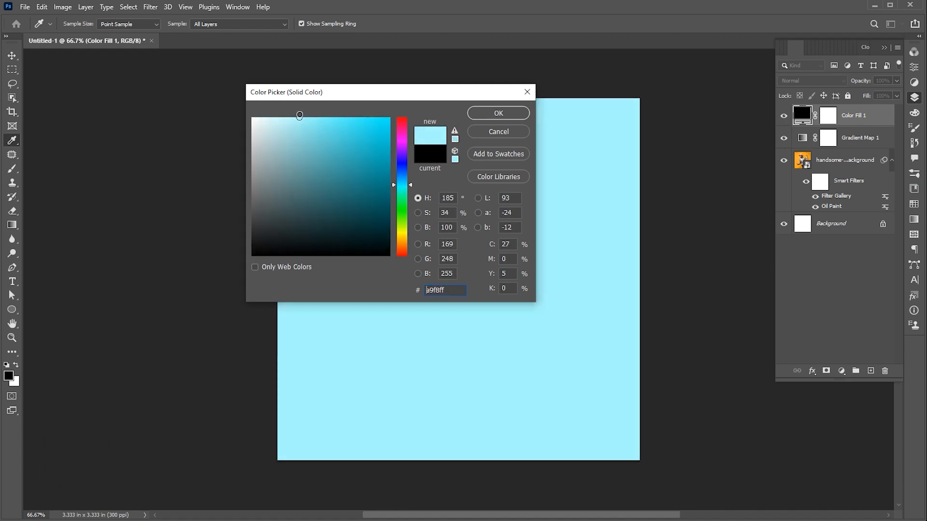
click(150, 6)
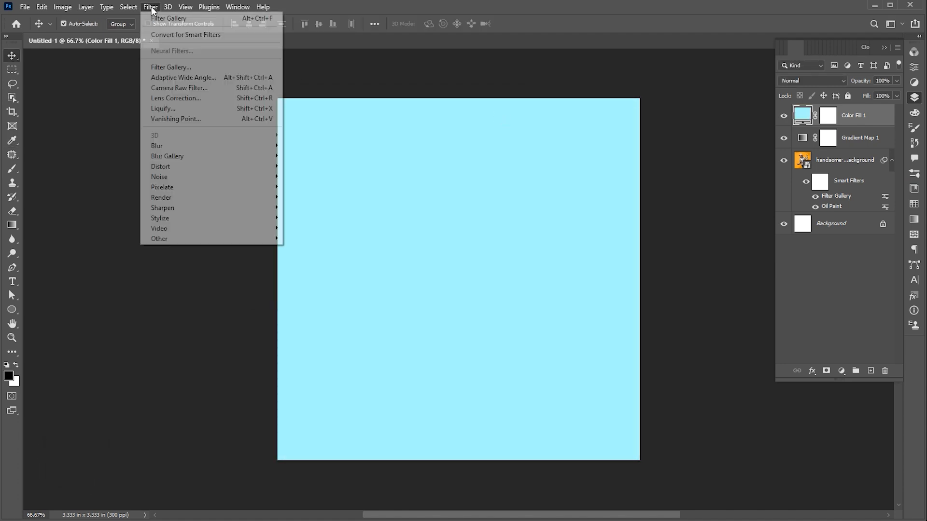
- Convert the fill to a smart object and apply Texturizer with the Sandstone texture
click(172, 67)
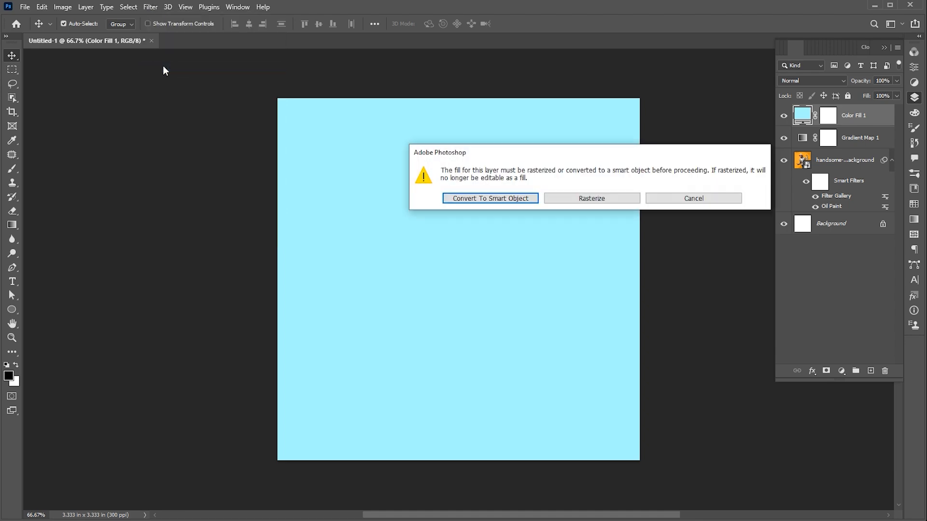
click(489, 198)
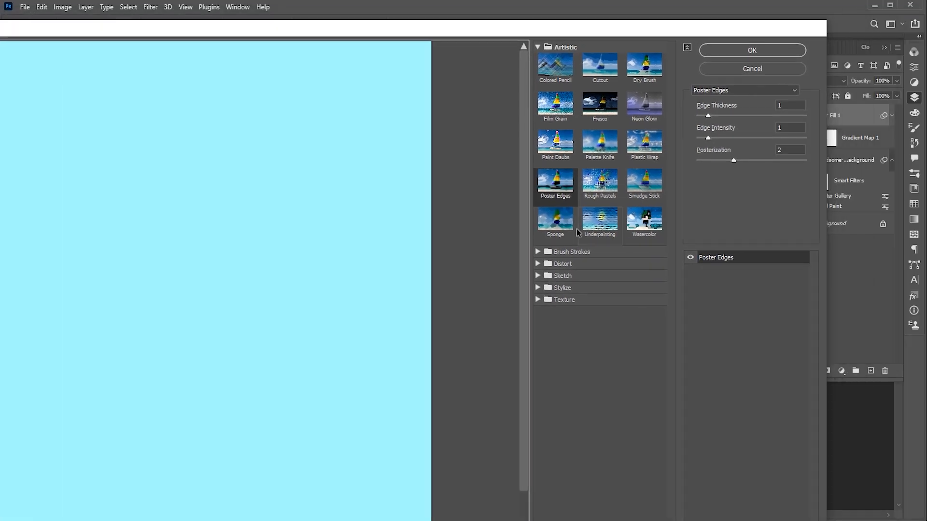
click(537, 299)
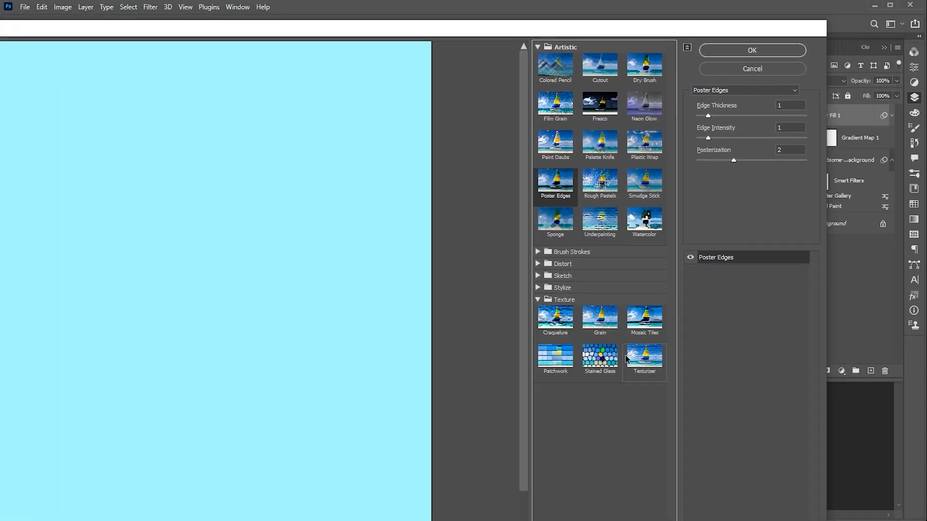
click(643, 358)
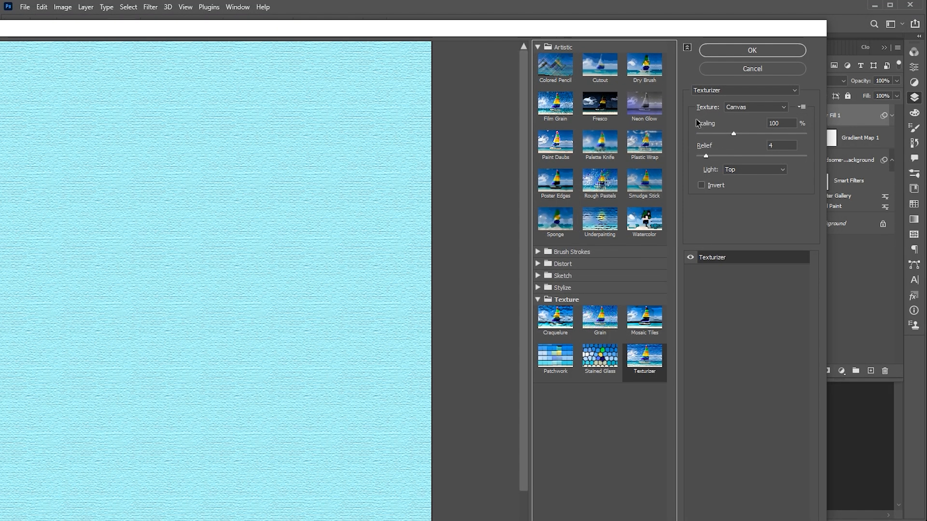
click(755, 107)
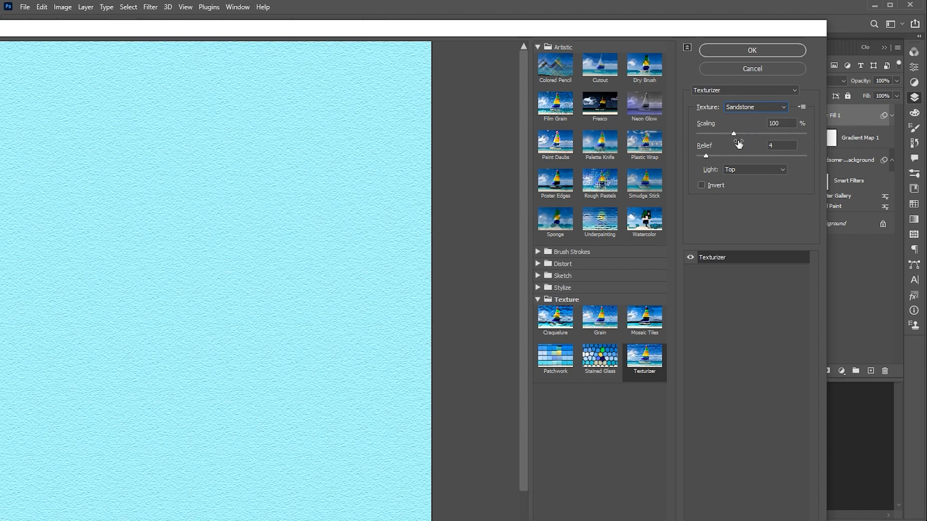
click(751, 50)
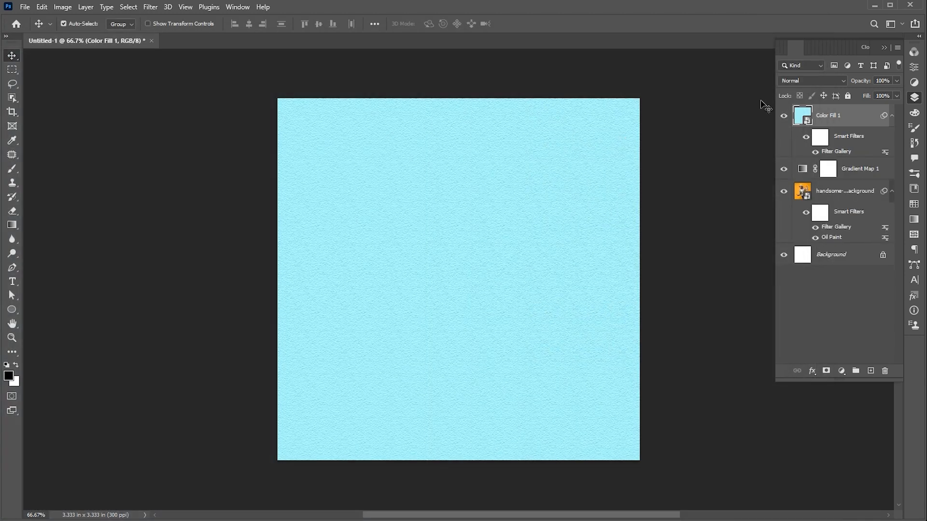
click(812, 81)
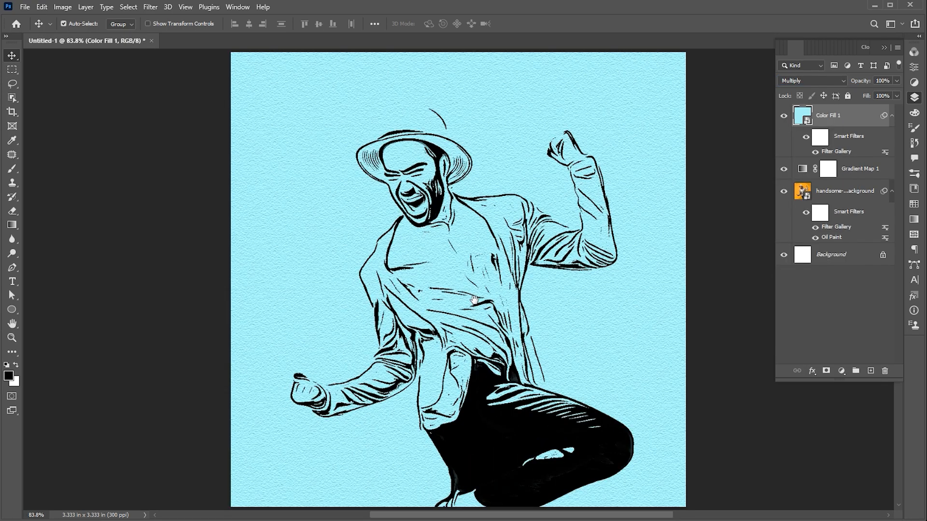
mouse_move(480, 307)
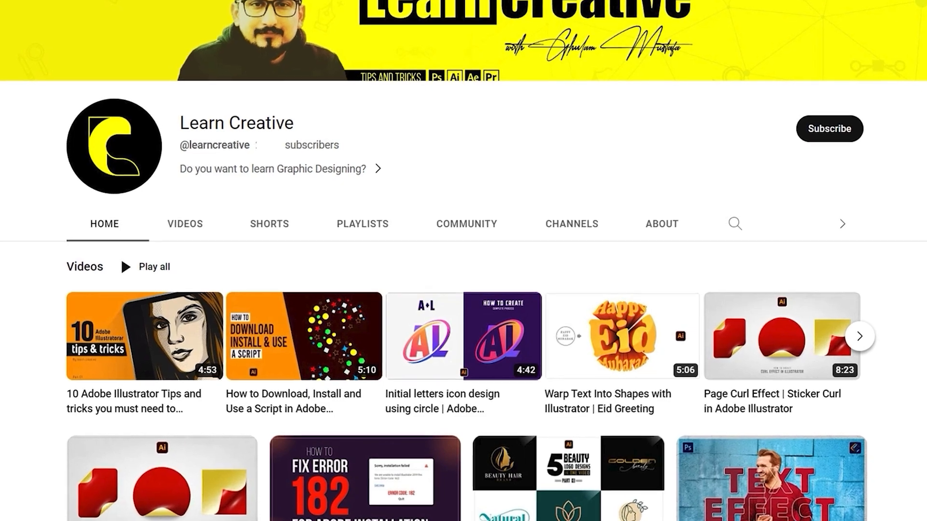
- Scroll down through the Learn Creative channel's video grid
scroll(down, 3)
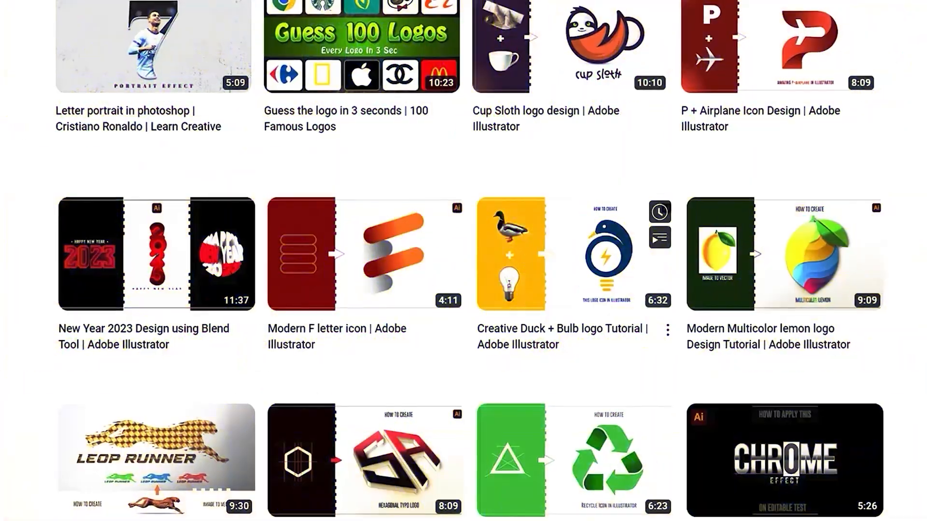